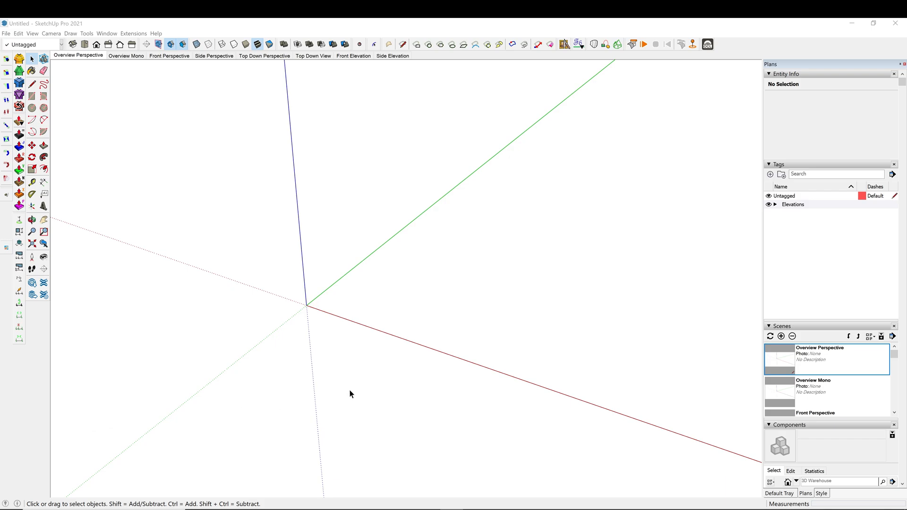
mouse_move(345, 351)
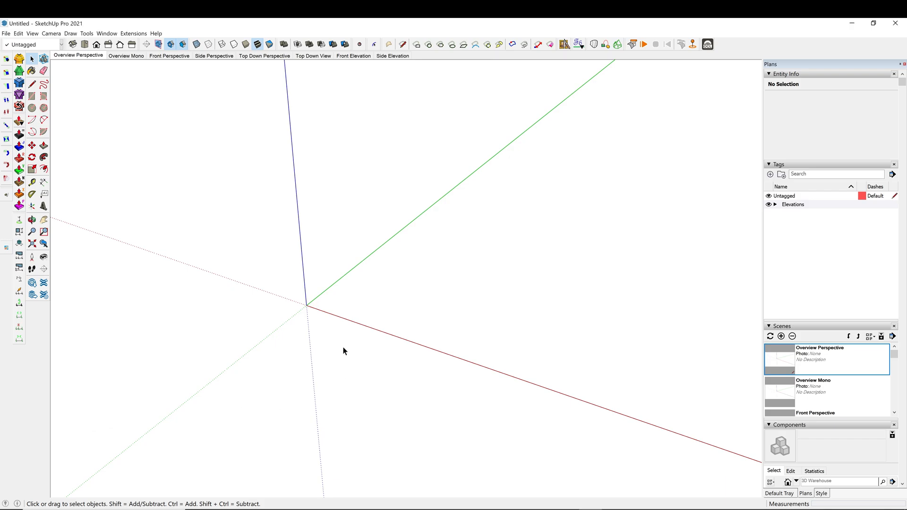
Step: Draw a circle centred on the origin and stretch it into an oval with the Scale edge grip
left_click(29, 107)
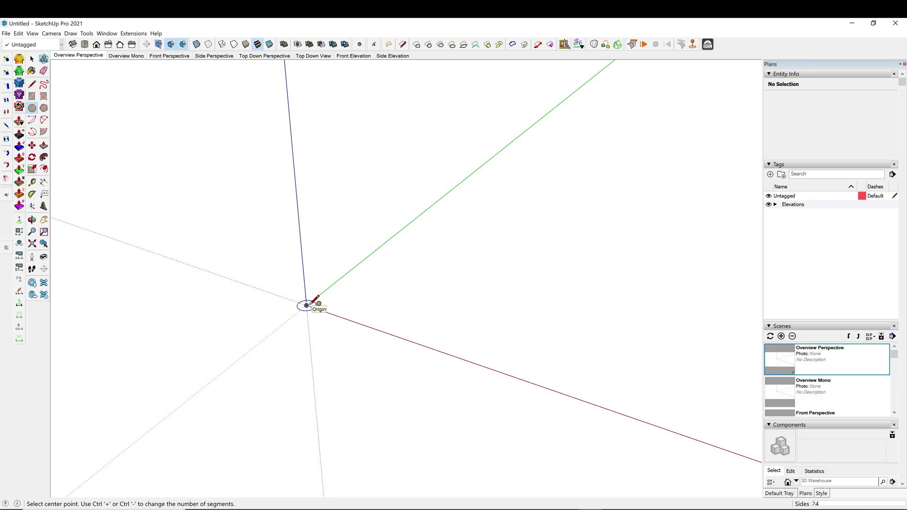
left_click_drag(306, 305, 358, 316)
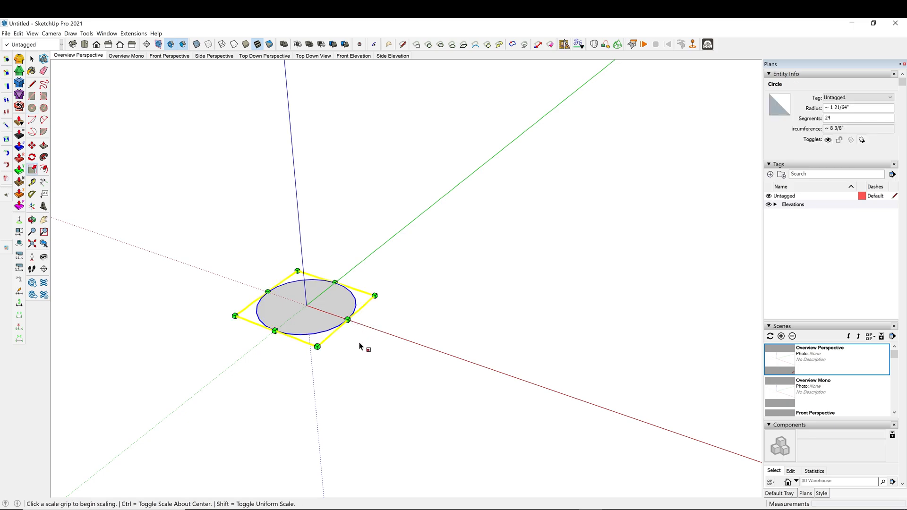
left_click_drag(375, 296, 399, 339)
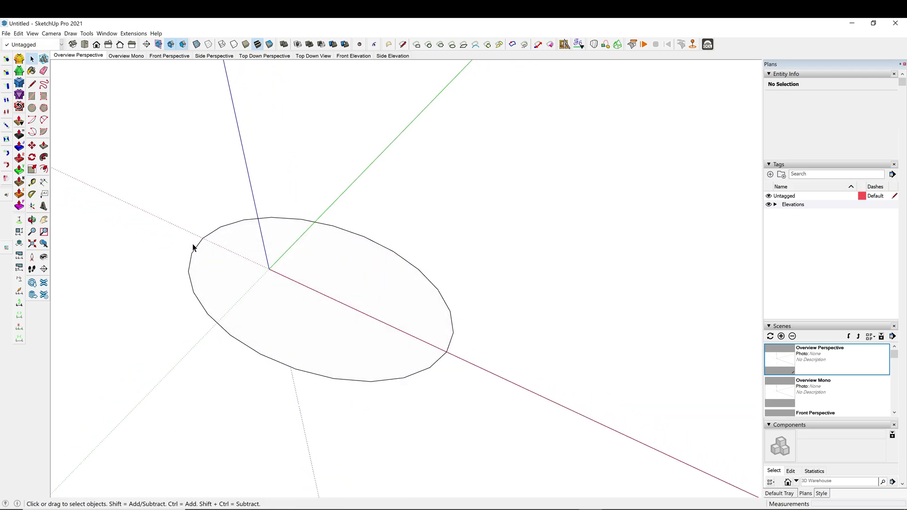
mouse_move(413, 354)
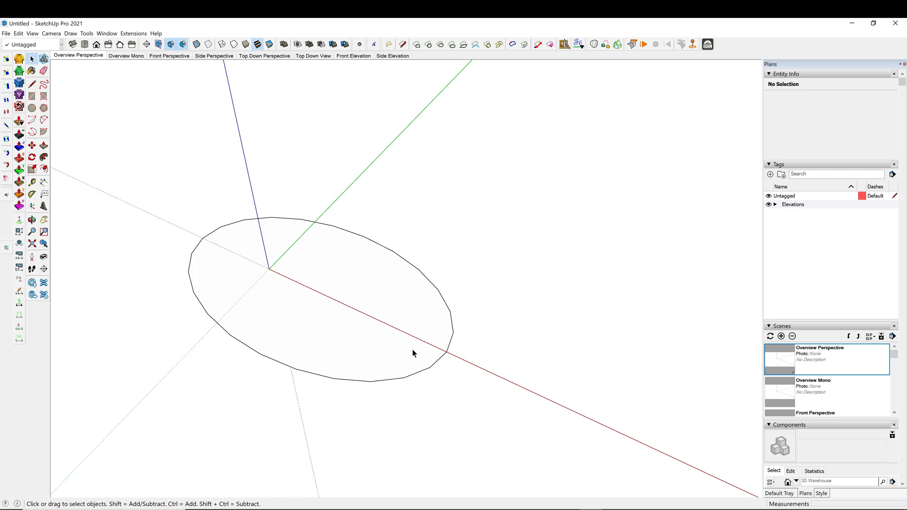
Step: Return to the Circle tool and set the side count to 60
left_click(415, 354)
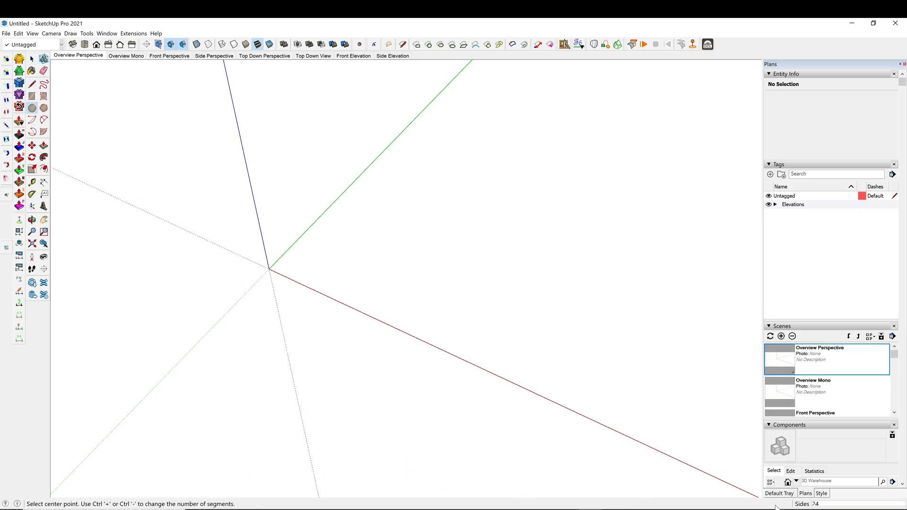
mouse_move(412, 299)
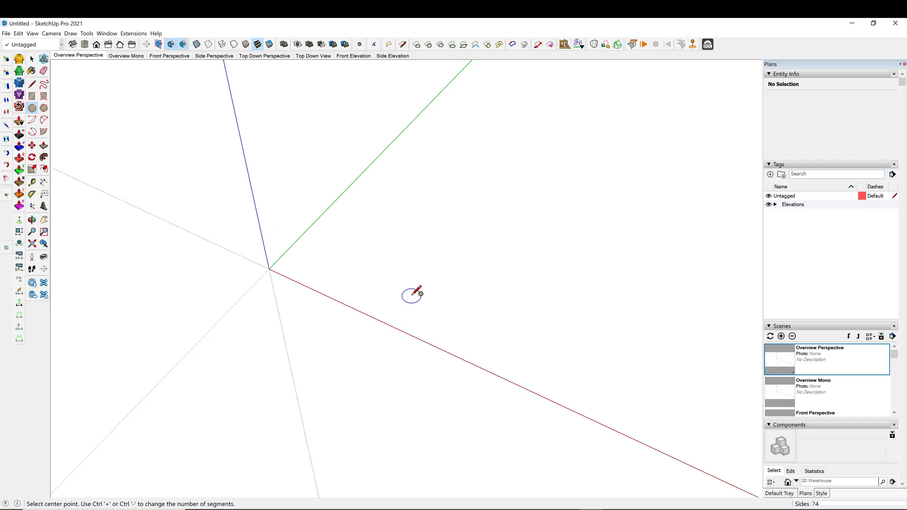
type("60")
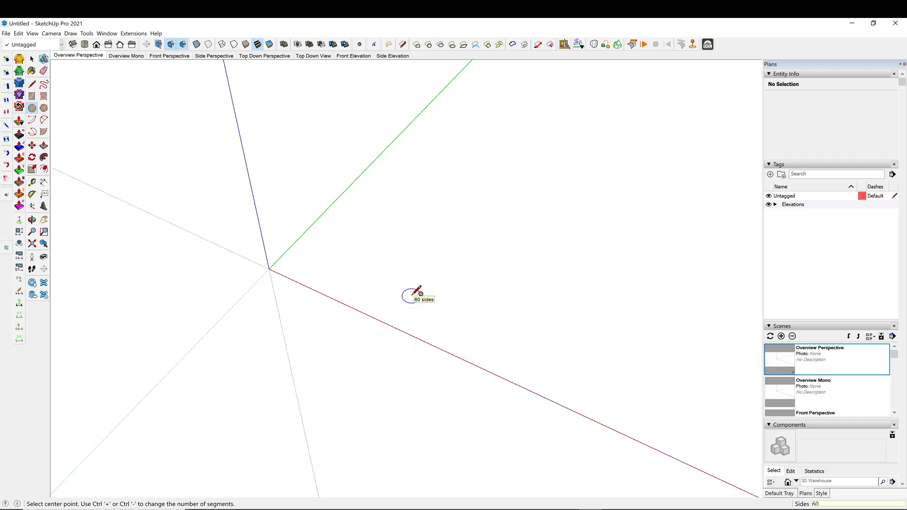
mouse_move(271, 271)
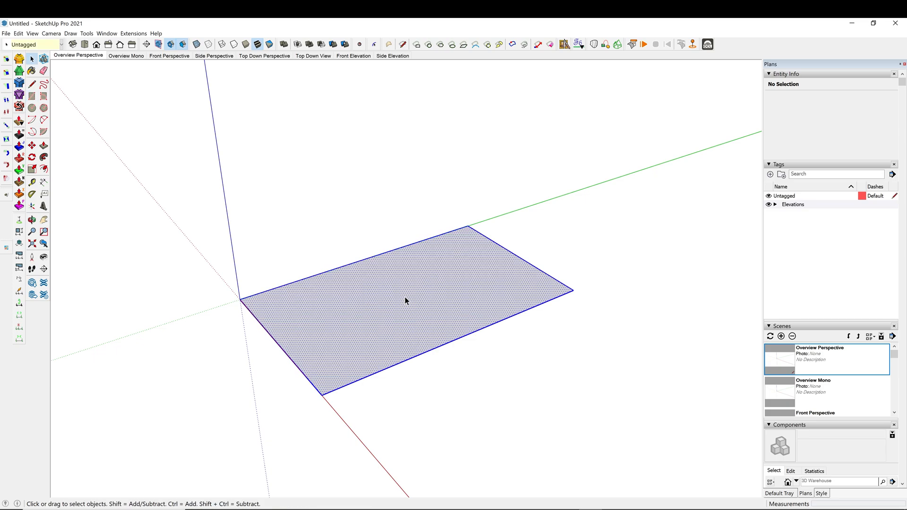
Step: Select the rectangle with its edges and turn it into a group
left_click(407, 303)
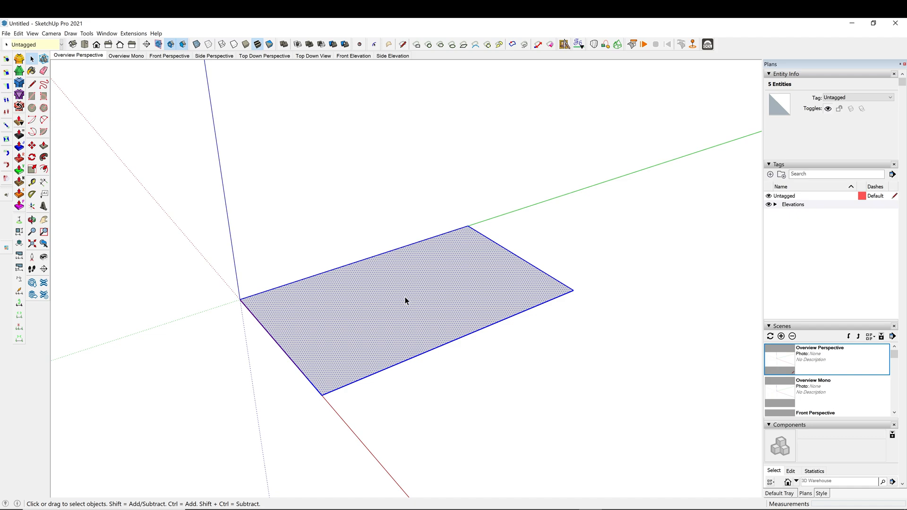
right_click(406, 301)
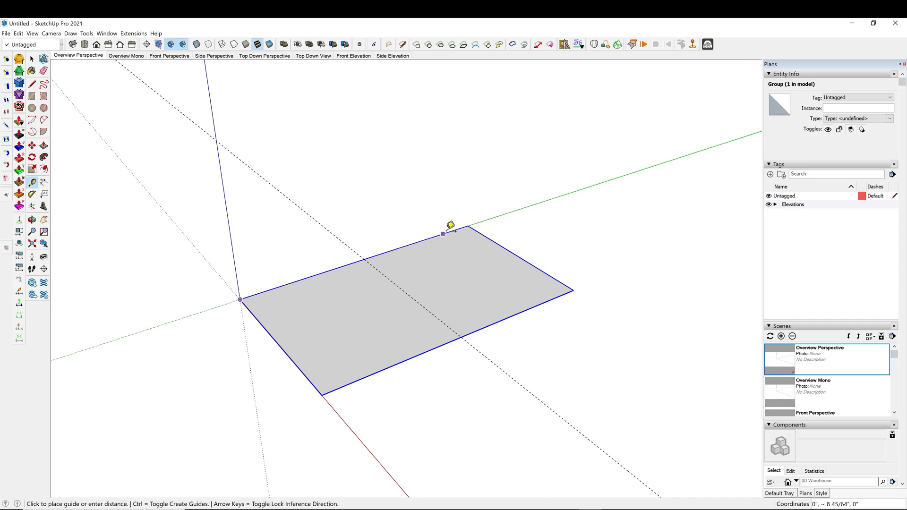
Step: Add a guide through the rectangle's middle and select the centred circle for scaling
left_click_drag(443, 234, 517, 255)
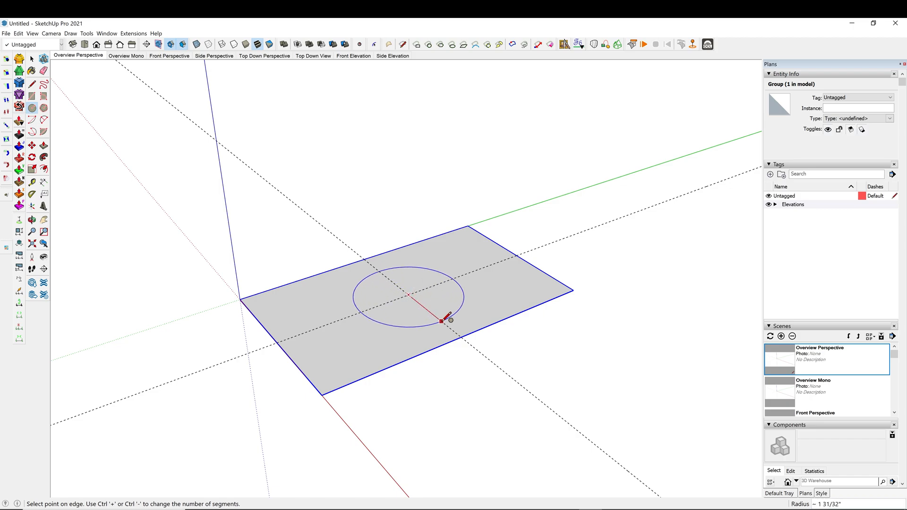
mouse_move(464, 344)
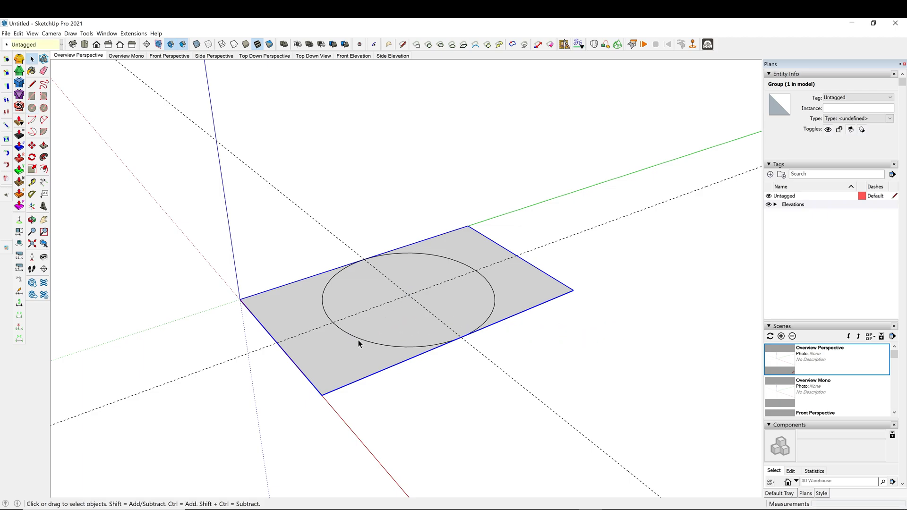
left_click(367, 347)
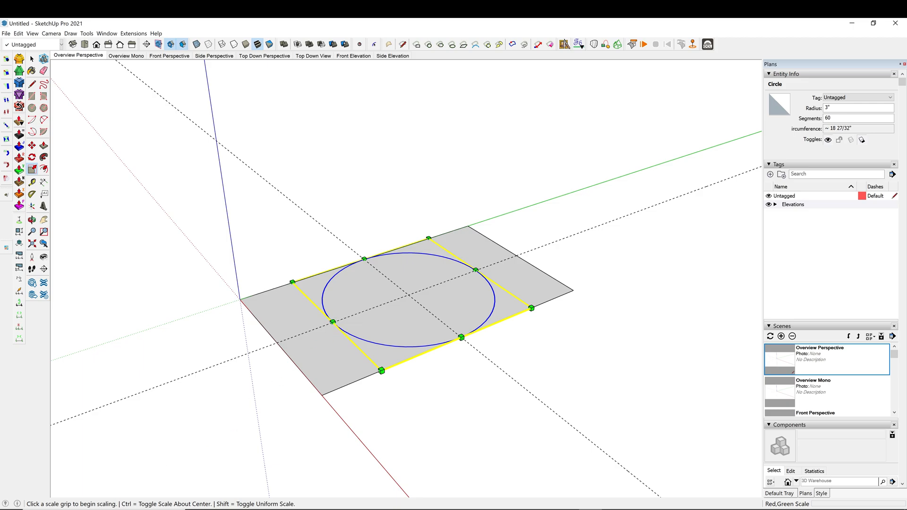
mouse_move(305, 418)
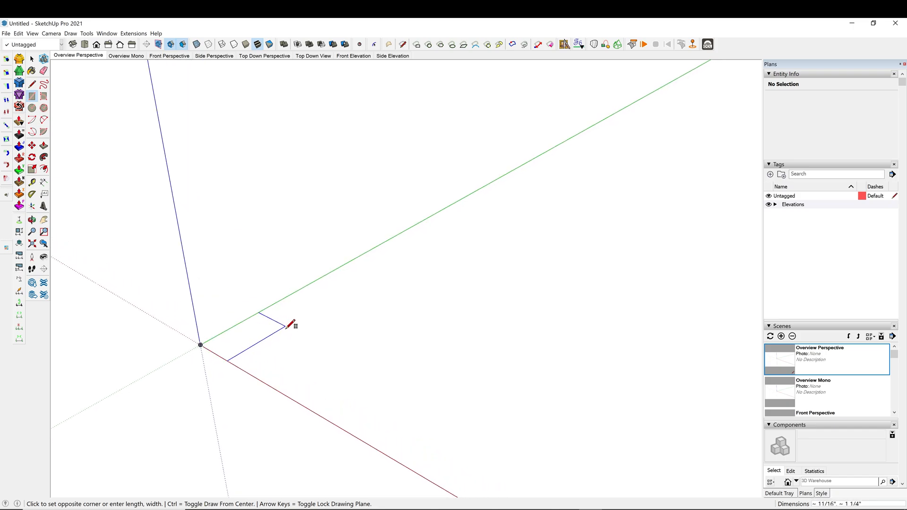
mouse_move(290, 327)
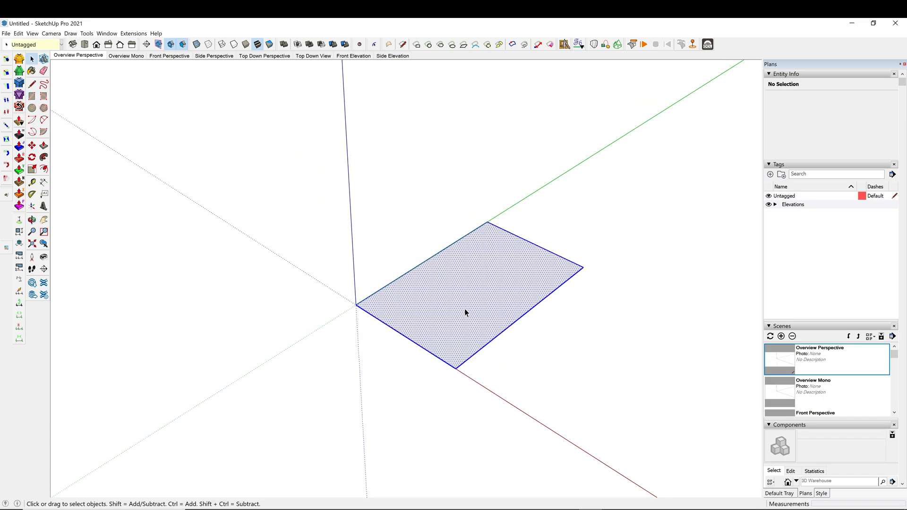
Step: Turn the new narrower rectangle at the origin into a group
left_click(467, 314)
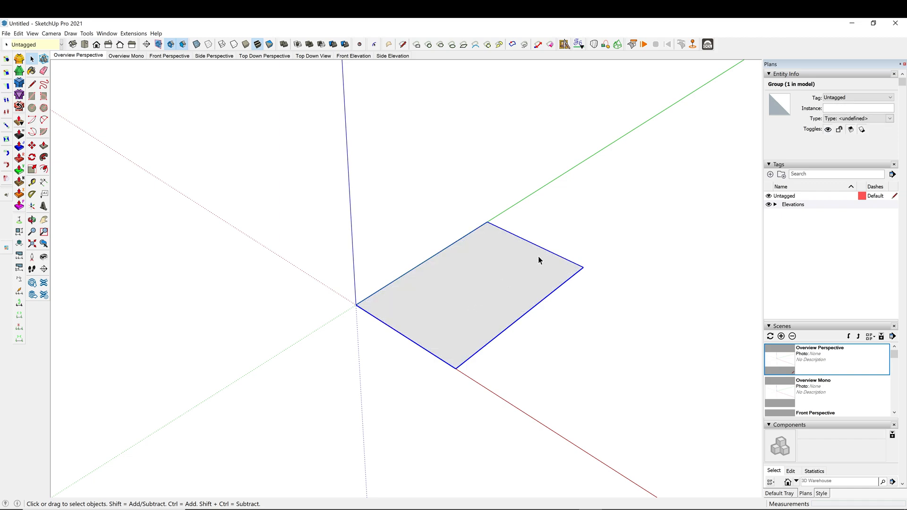
mouse_move(533, 262)
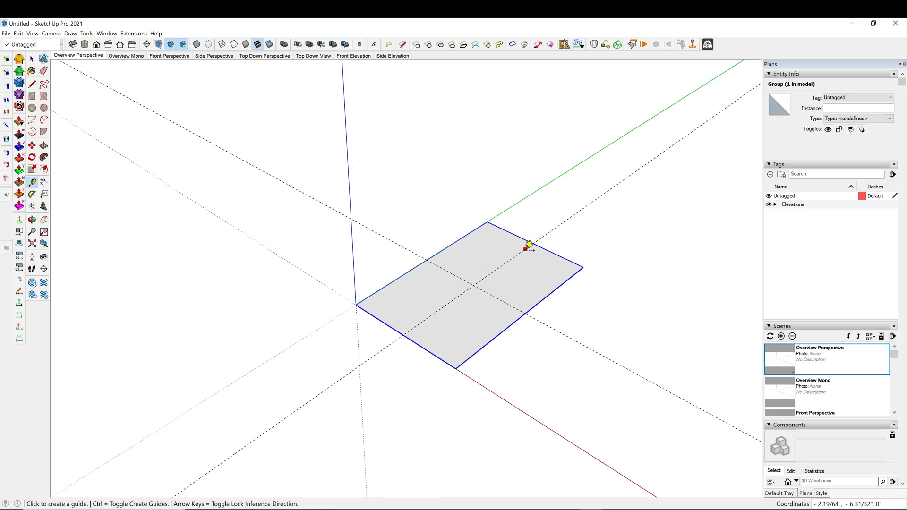
Step: Place the second guide, draw a circle at the guides' intersection and scale it to the rectangle's edges
left_click(35, 106)
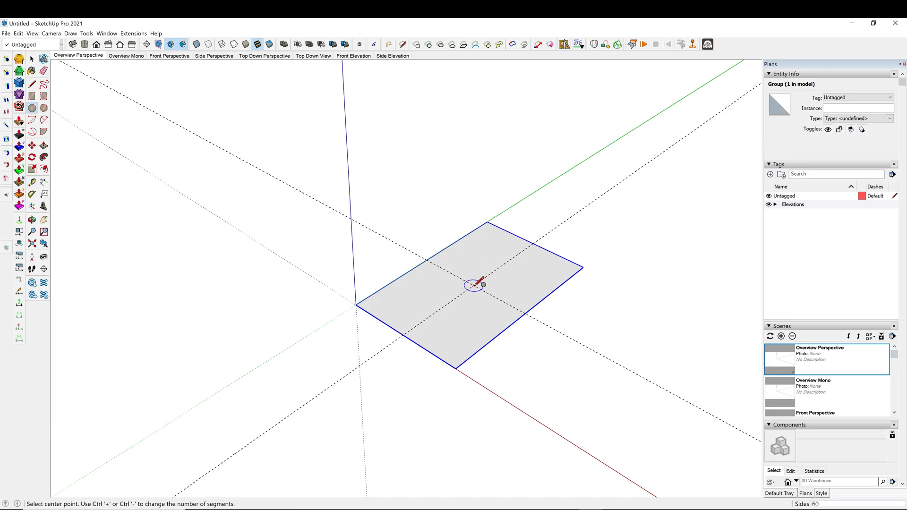
left_click_drag(475, 285, 521, 310)
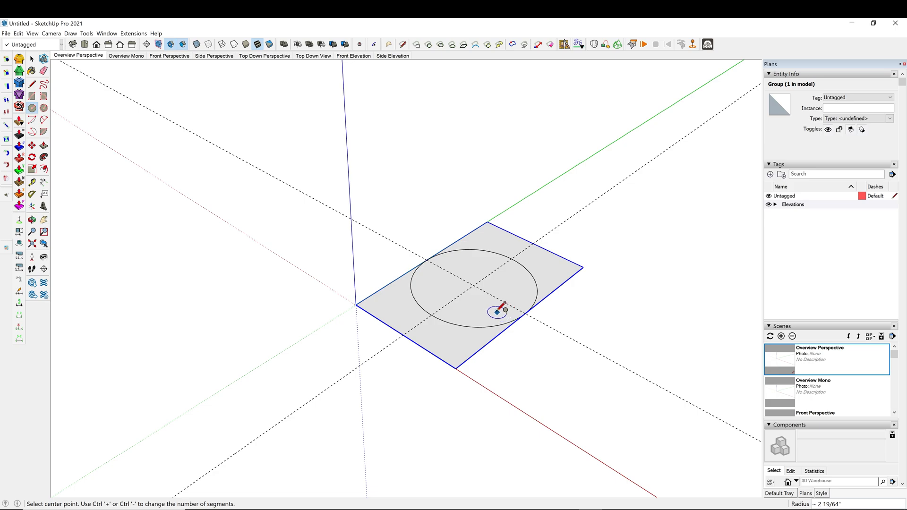
left_click(29, 59)
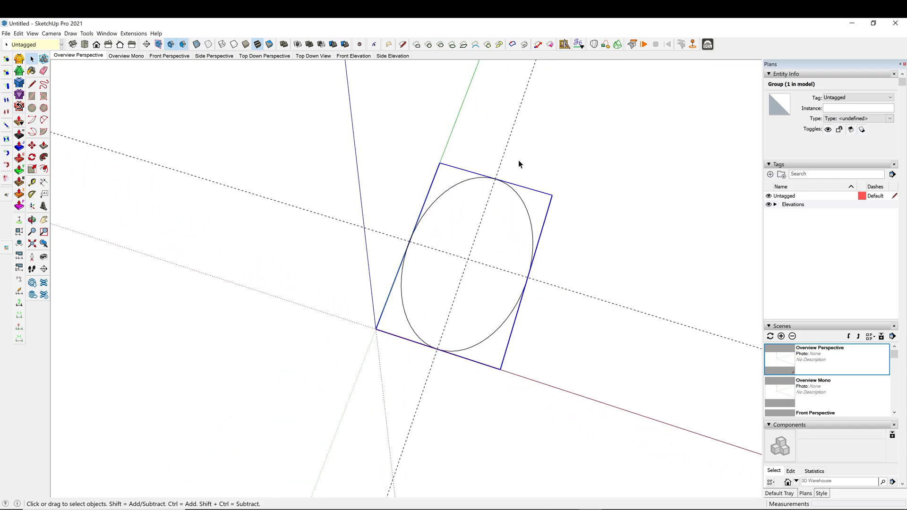
mouse_move(600, 222)
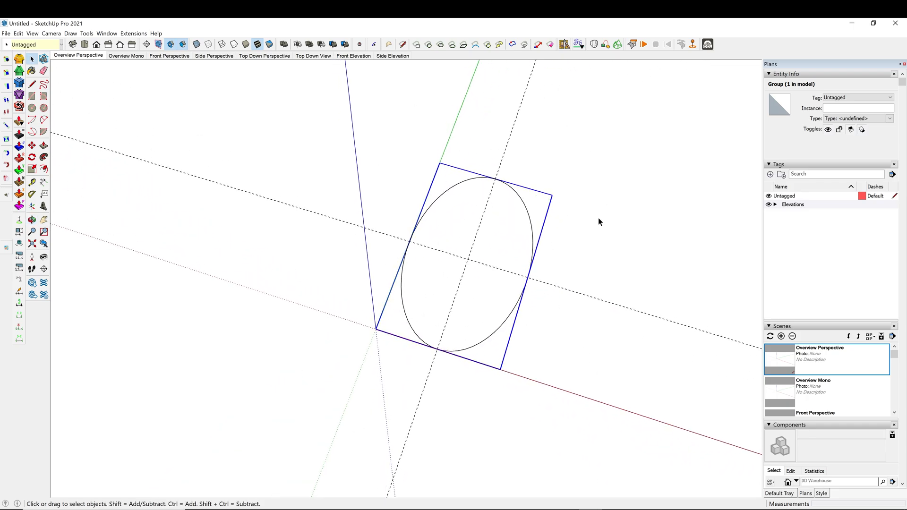
left_click_drag(489, 363, 553, 402)
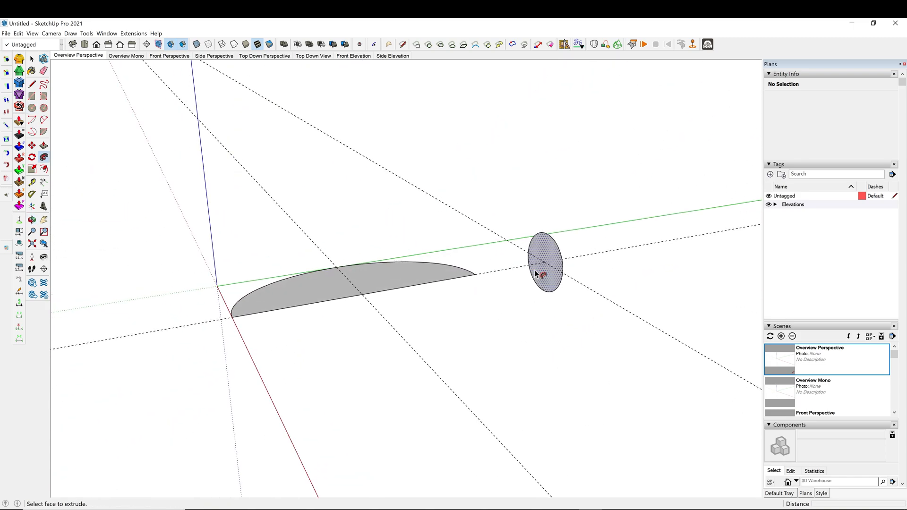
Step: Select the upright circle face and its edge beyond the half-oval's end
left_click(539, 273)
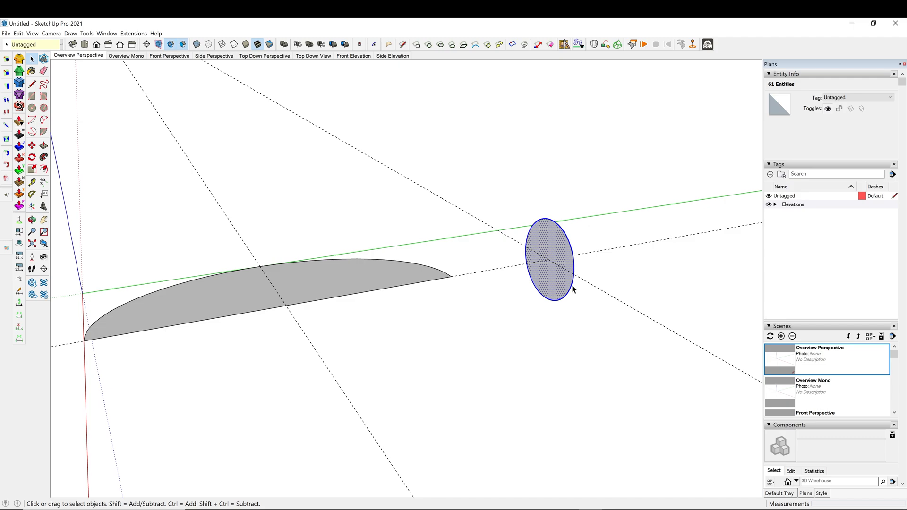